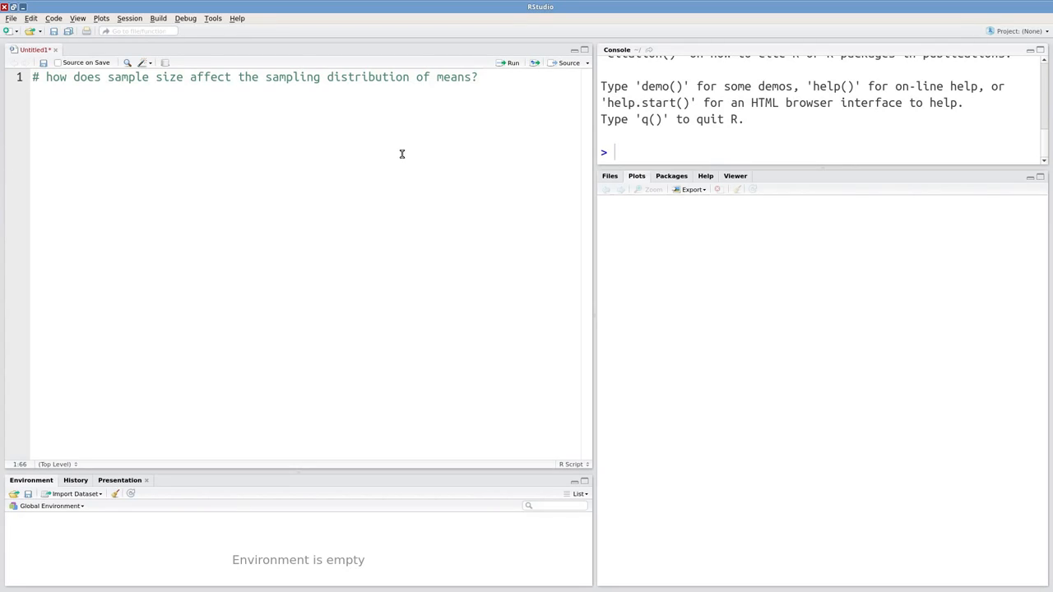
pyautogui.moveTo(90, 124)
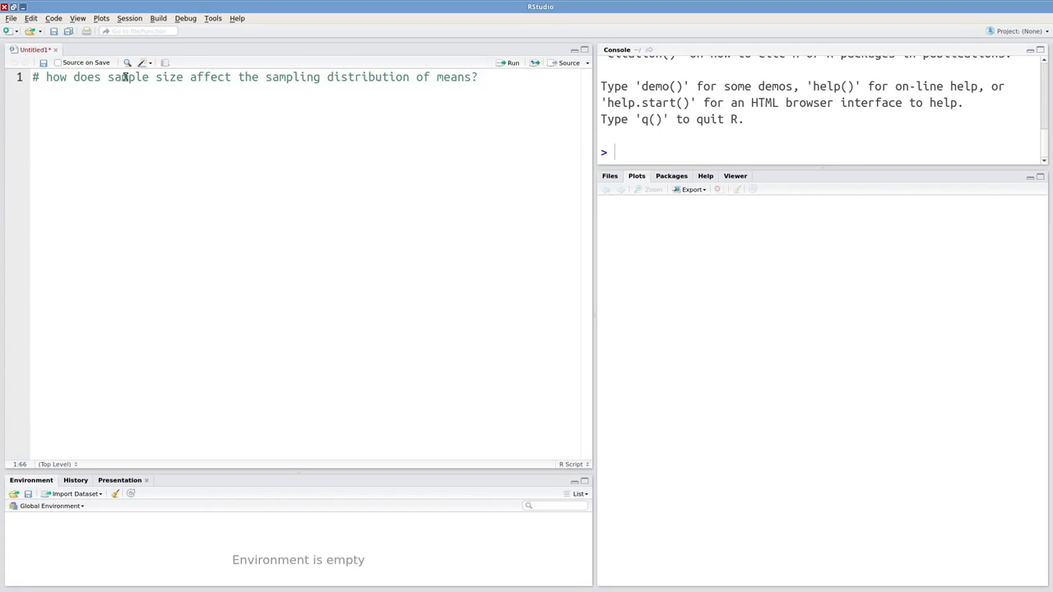
pyautogui.moveTo(470, 124)
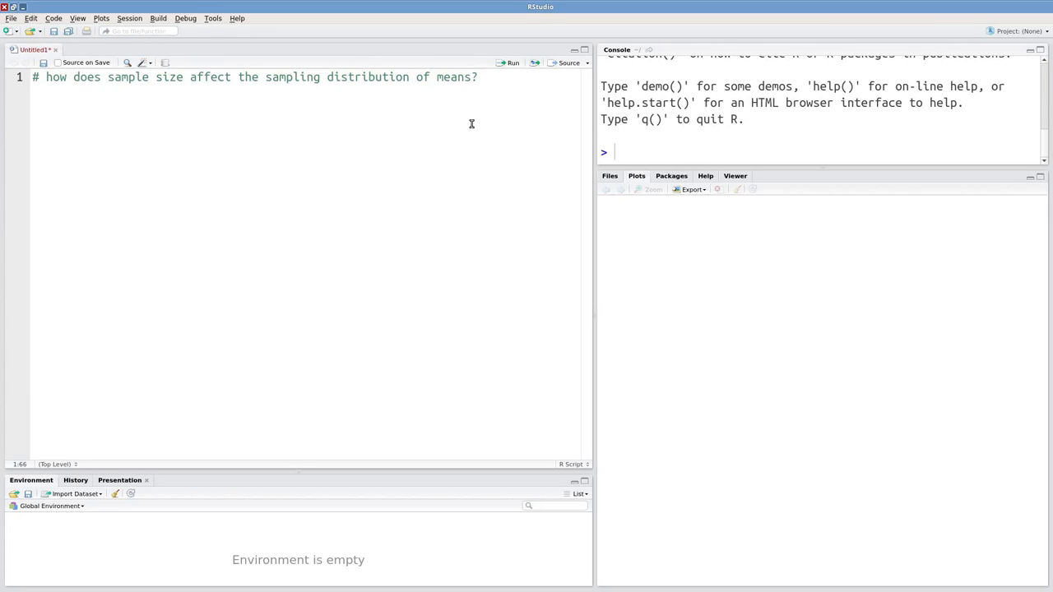
pyautogui.moveTo(474, 128)
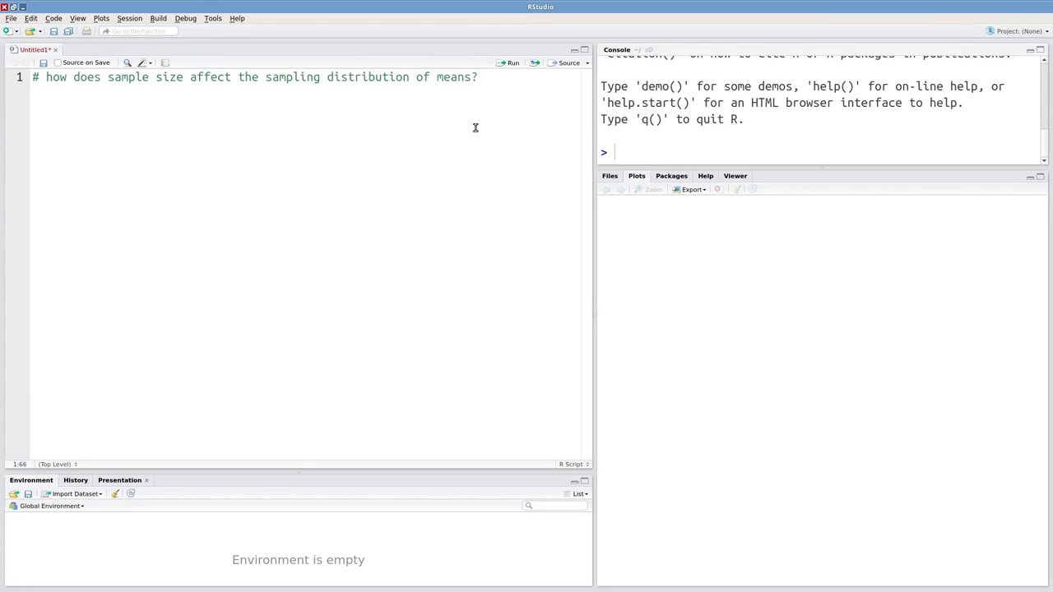
# Add str(iris) below the comment and run it to list 150 observations of 5 variables.
pyautogui.press('Return')
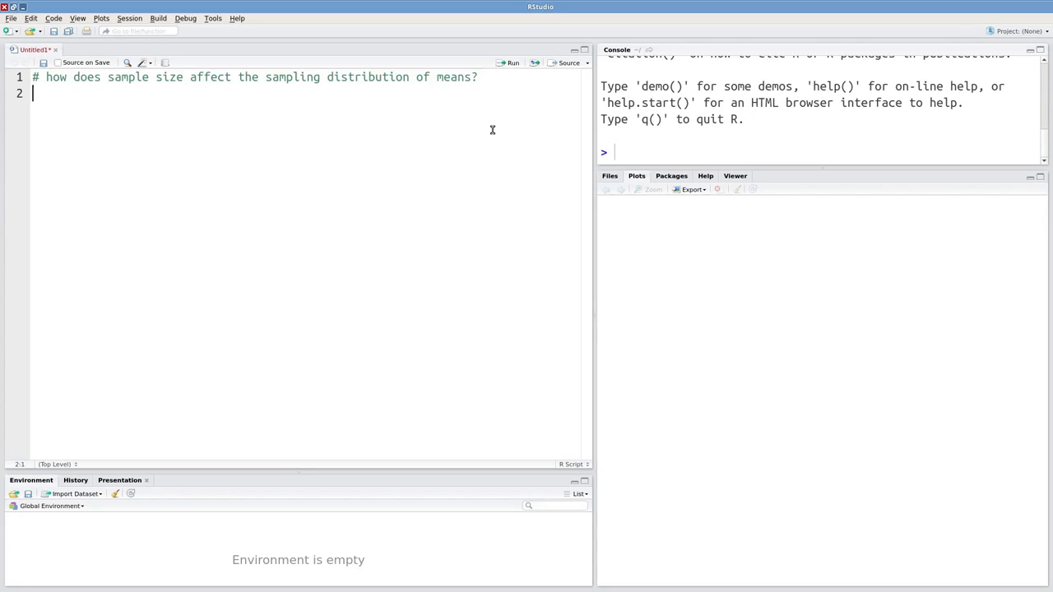
pyautogui.write('str(iris)')
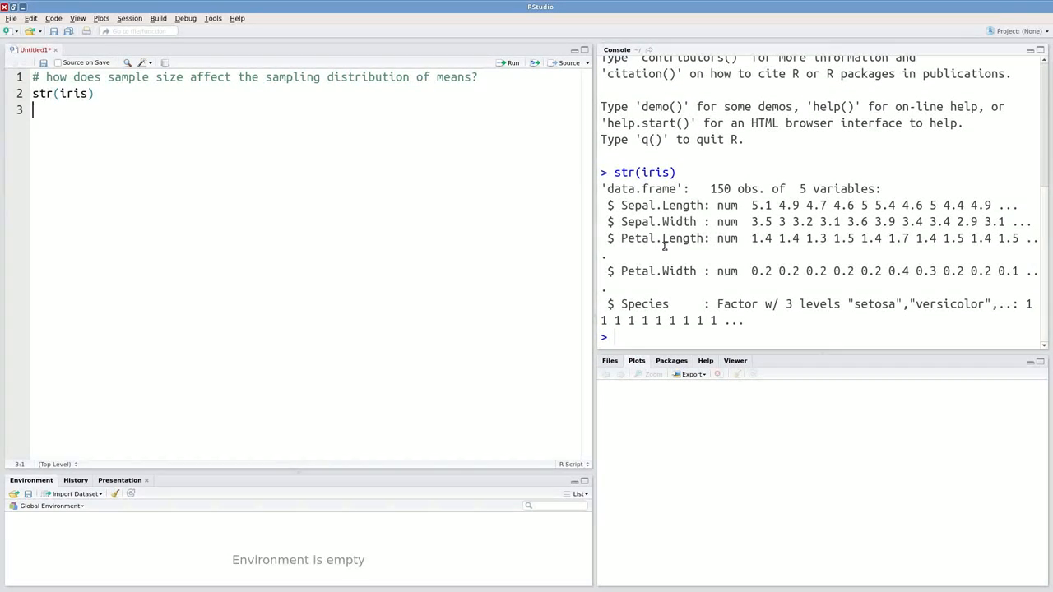
pyautogui.moveTo(289, 202)
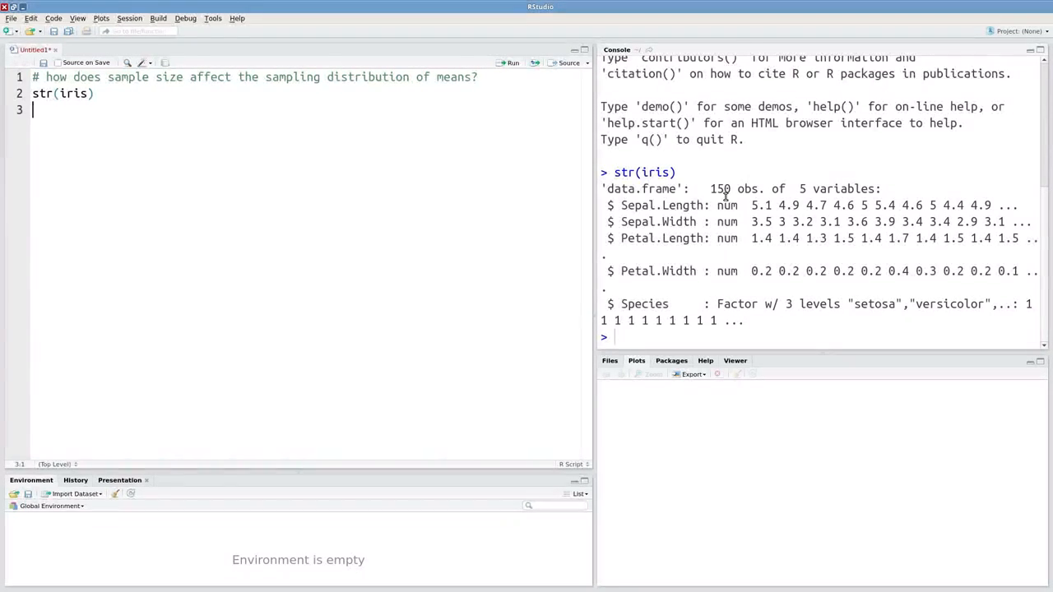
pyautogui.doubleClick(719, 188)
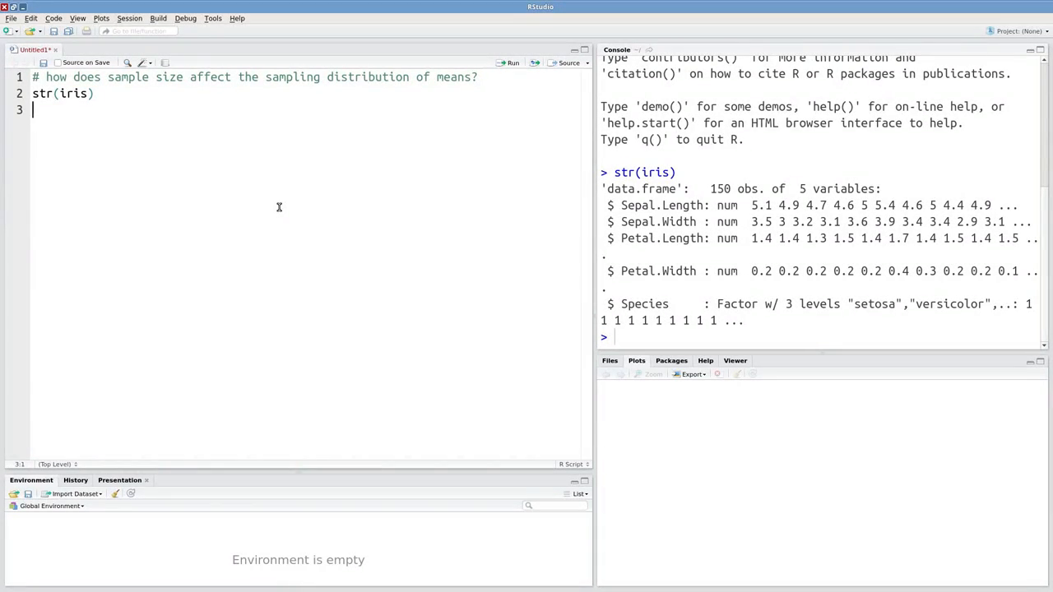
pyautogui.doubleClick(719, 187)
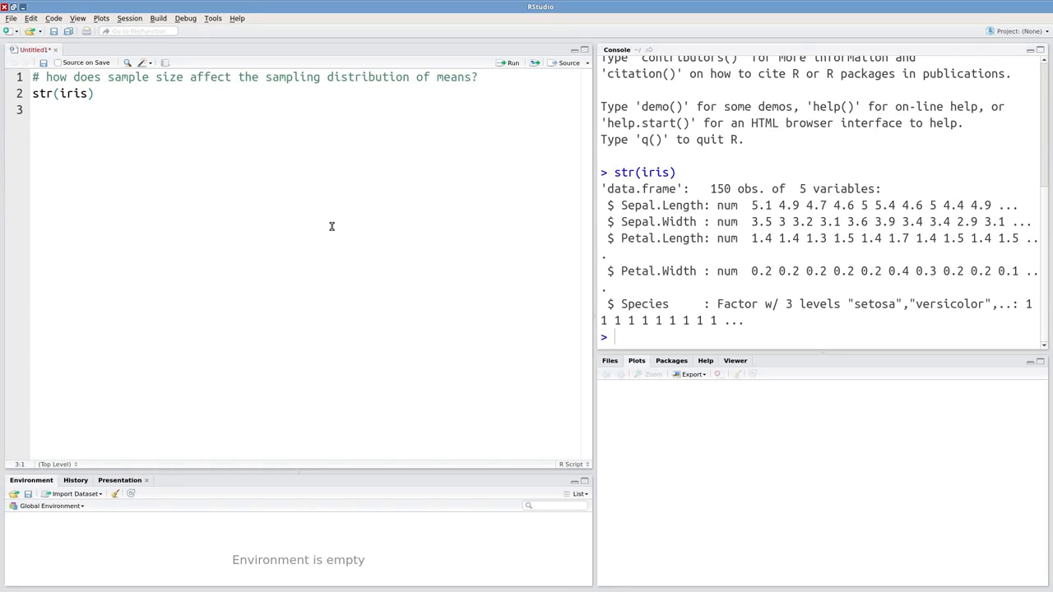
# Define iter <- 10000 and the sample size n <- 5.
pyautogui.write('iter <-')
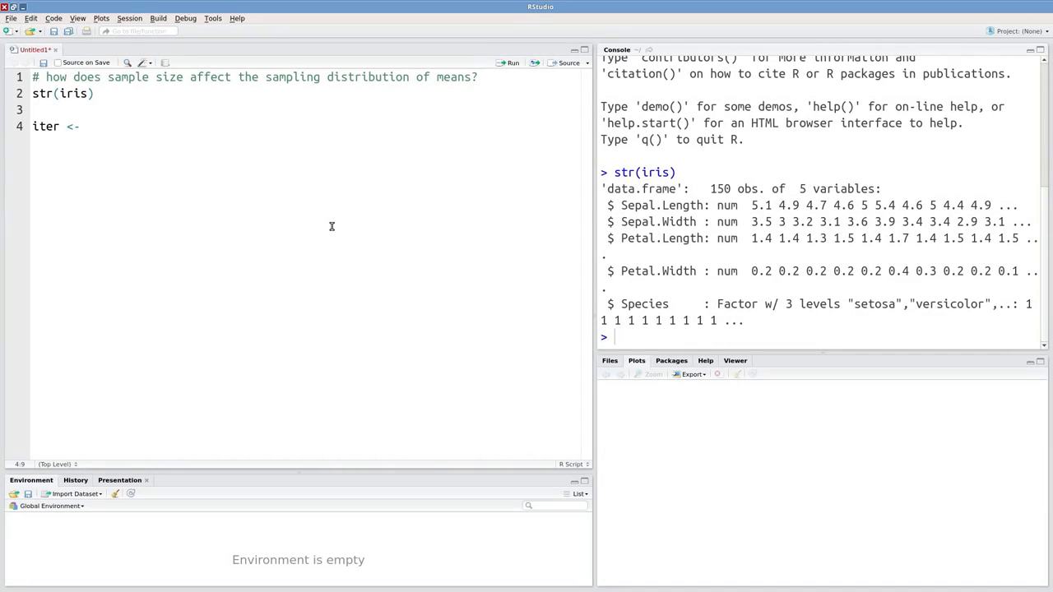
pyautogui.write('10000')
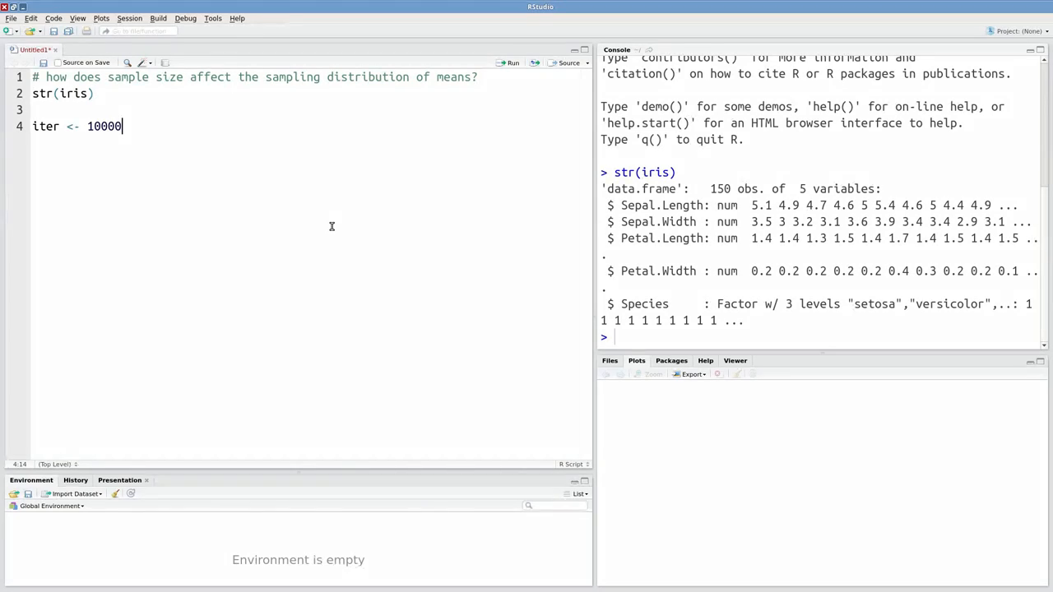
pyautogui.write('n')
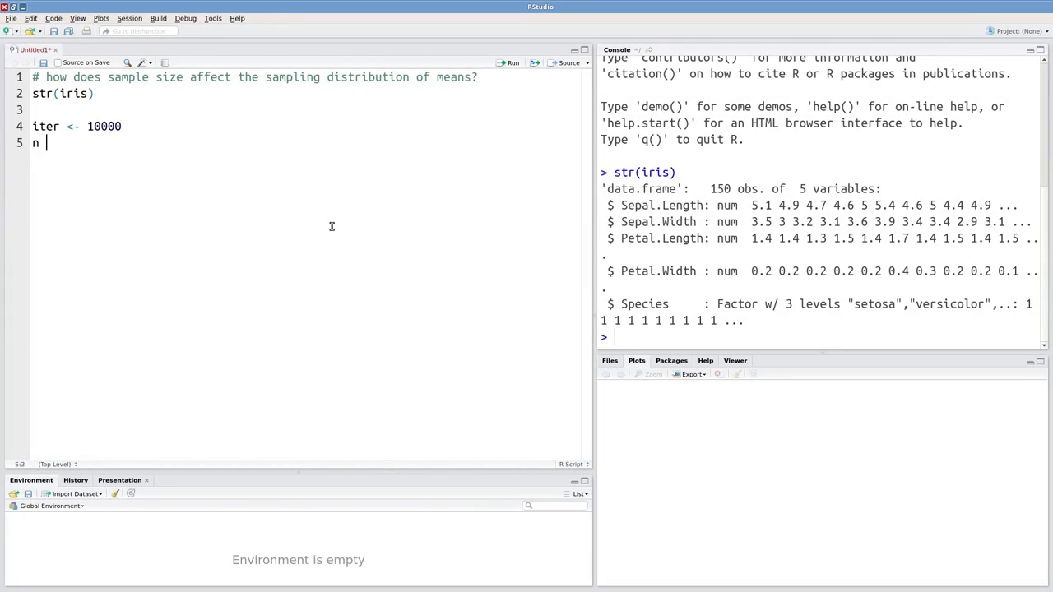
pyautogui.write('<-')
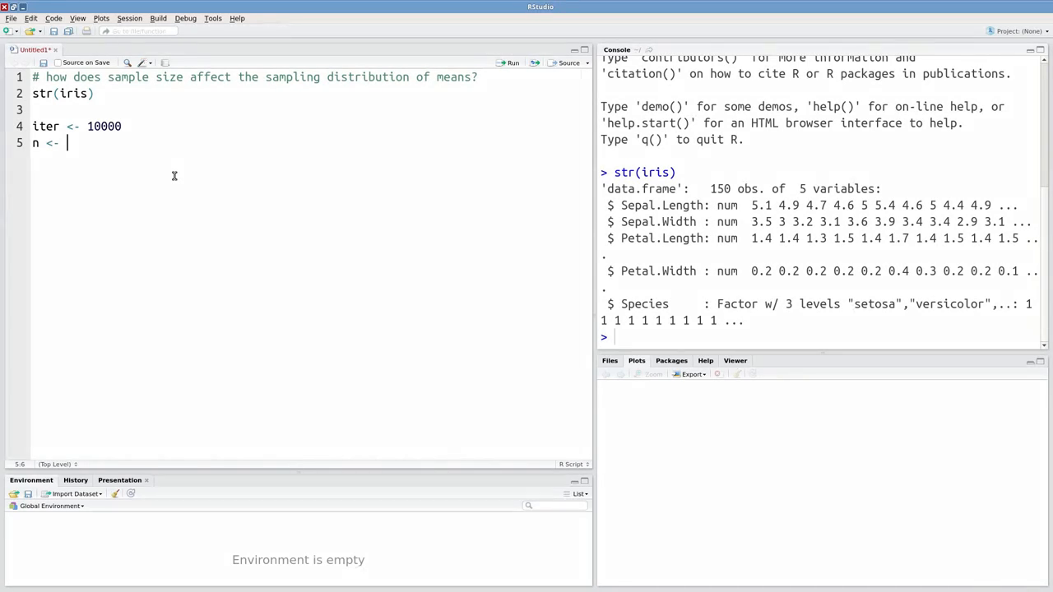
pyautogui.write('5')
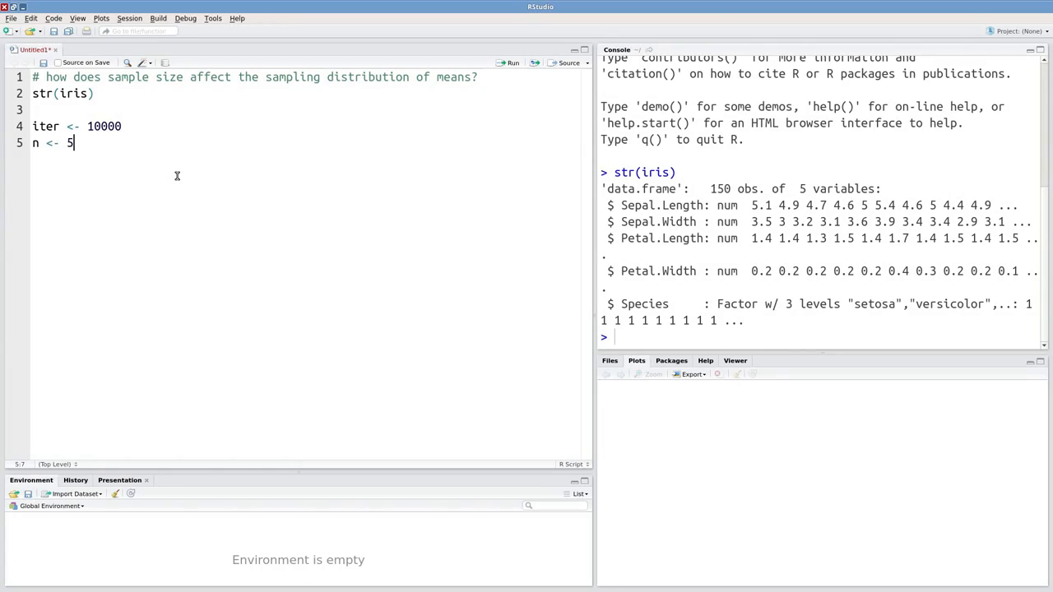
pyautogui.moveTo(191, 177)
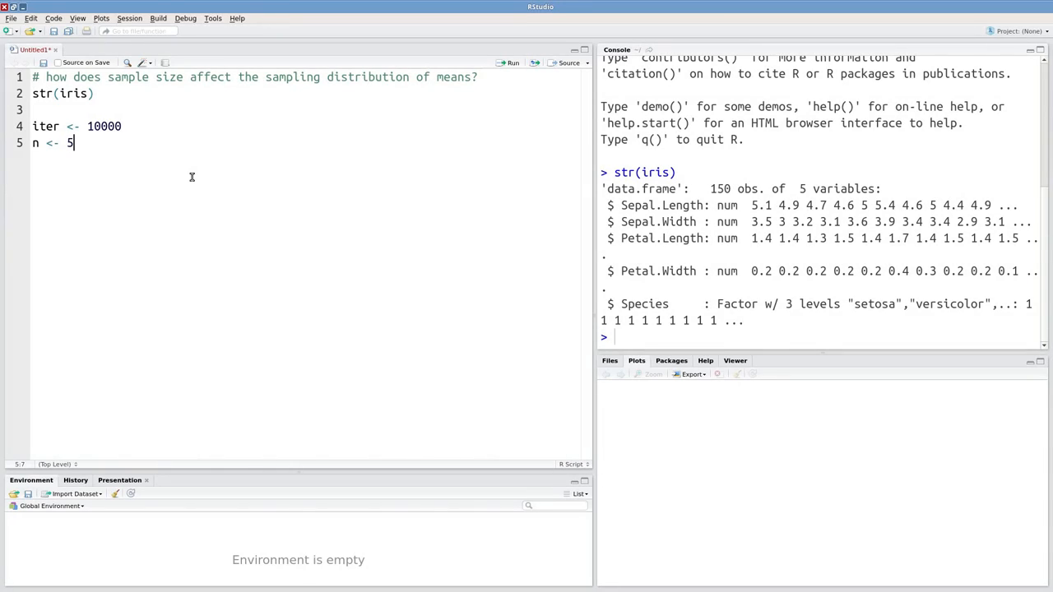
pyautogui.press('Return')
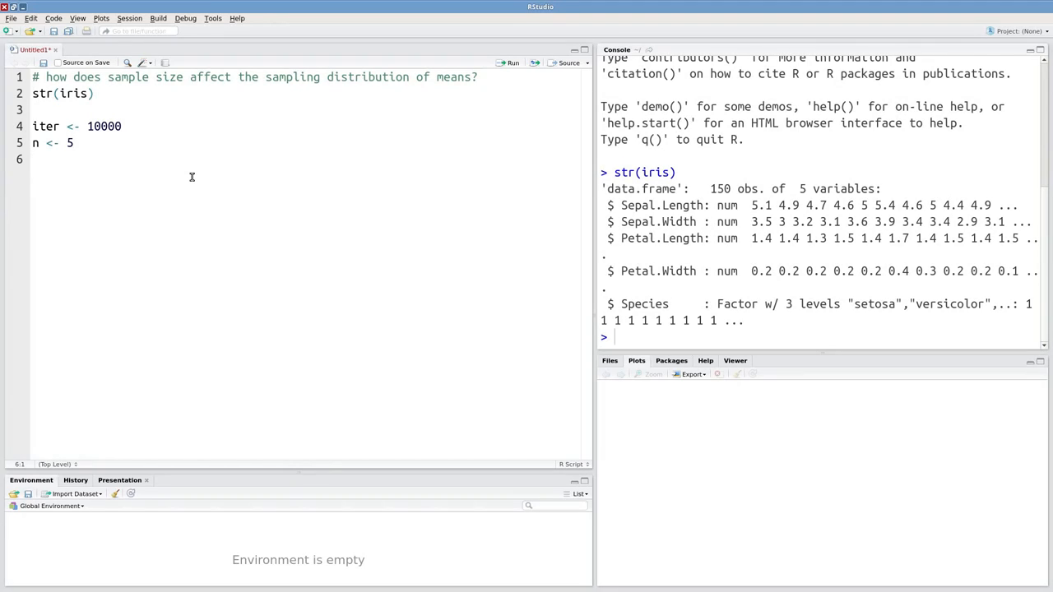
# Initialise the results vector as means <- rep(NA, iter).
pyautogui.write('mea')
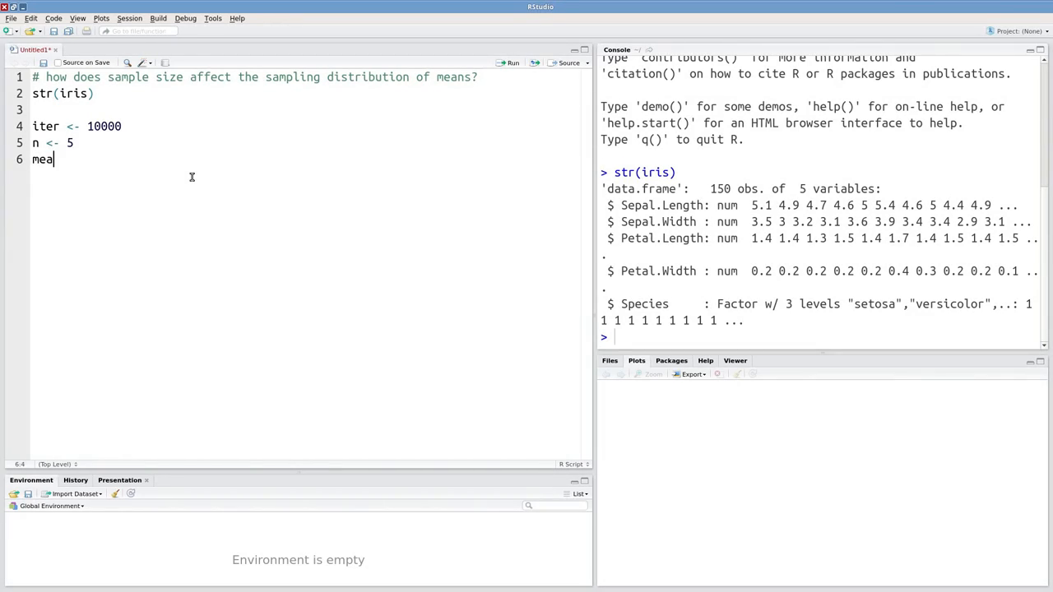
pyautogui.write('ns <-')
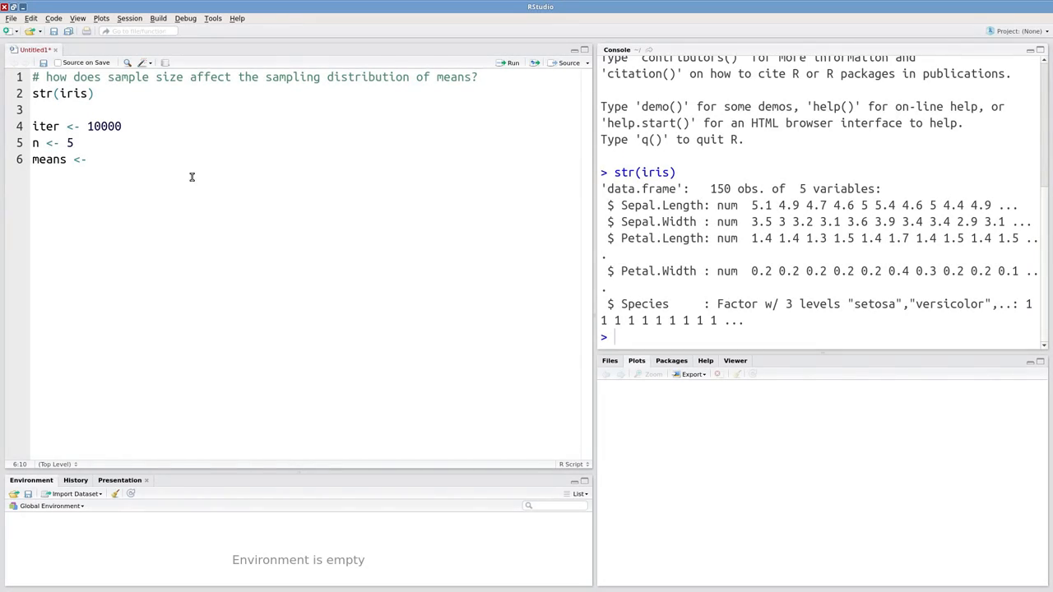
pyautogui.write('rep(')
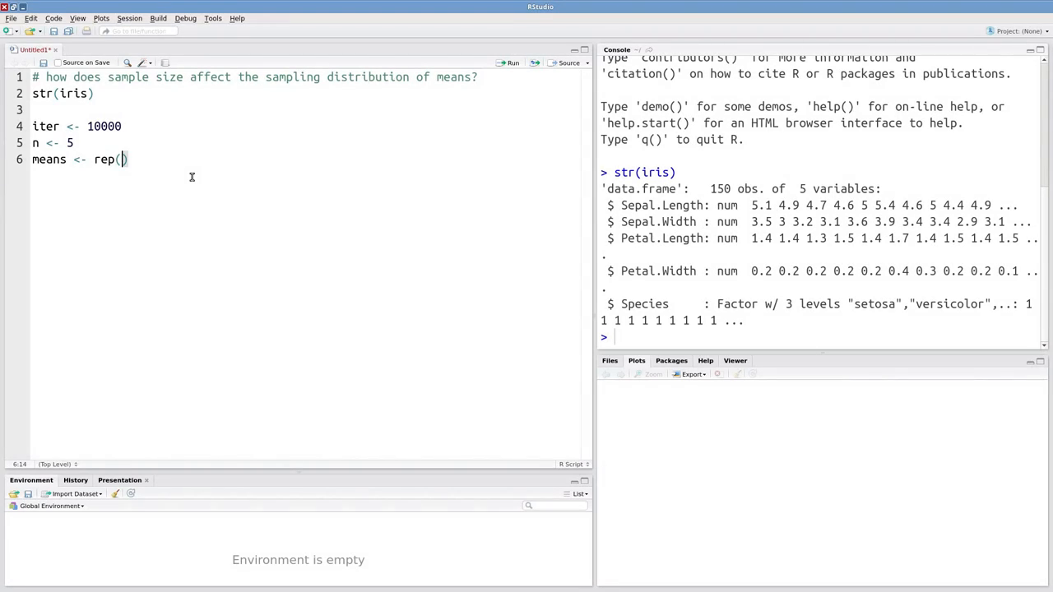
pyautogui.write('NA, iter')
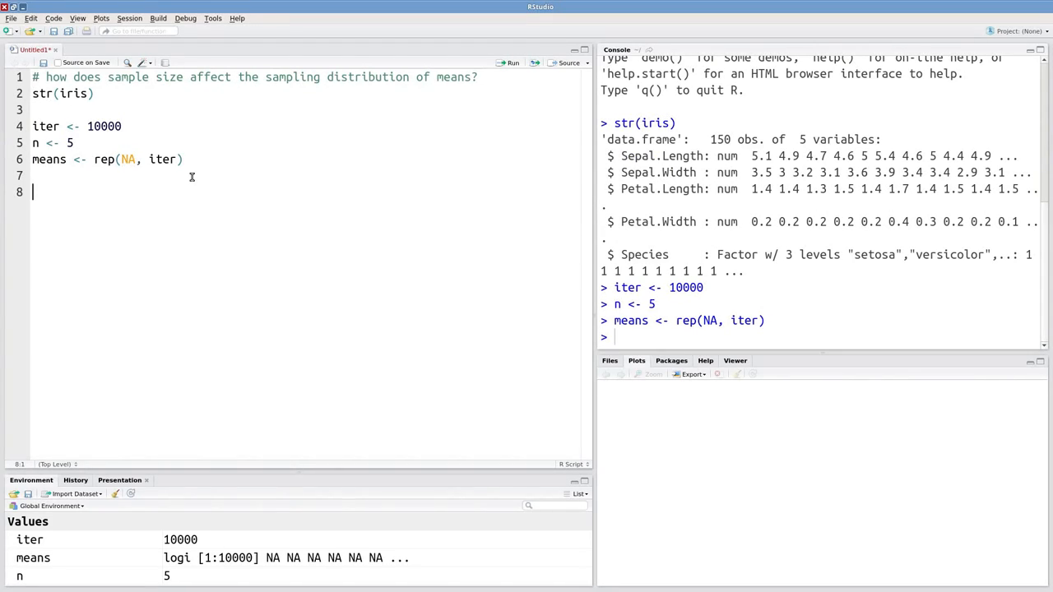
# Write a for loop over 1:iter that samples n values of iris$Petal.Length into d.
pyautogui.write('for')
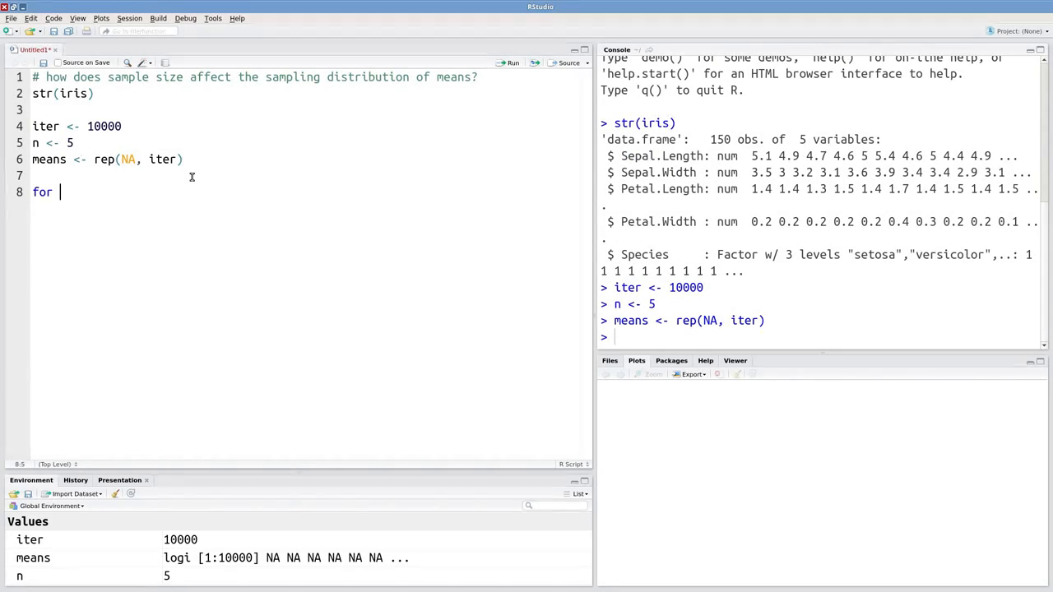
pyautogui.write('(i in 1:)')
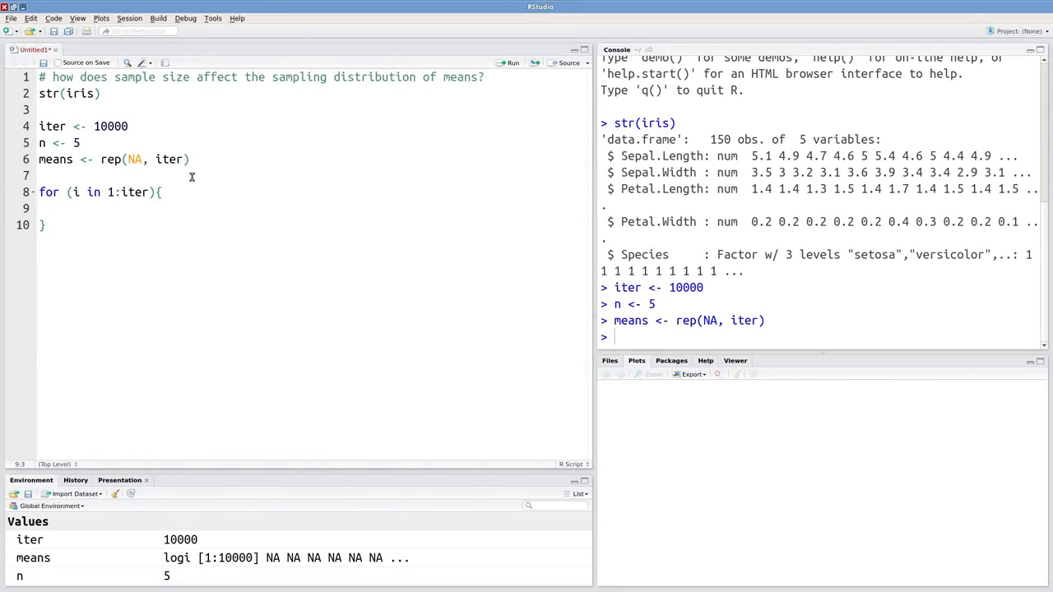
pyautogui.write('d <-')
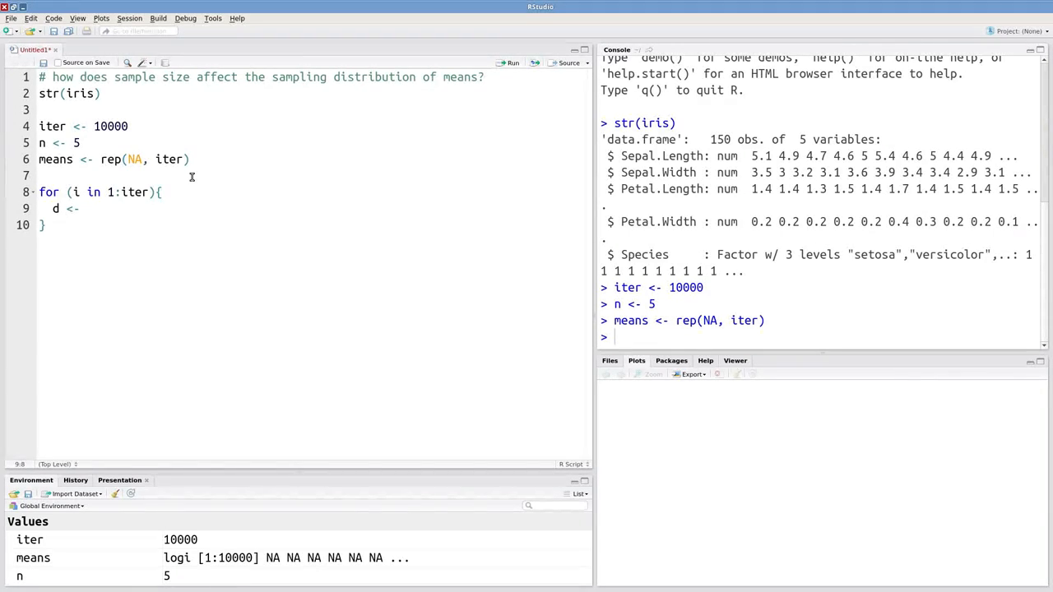
pyautogui.write('sample()')
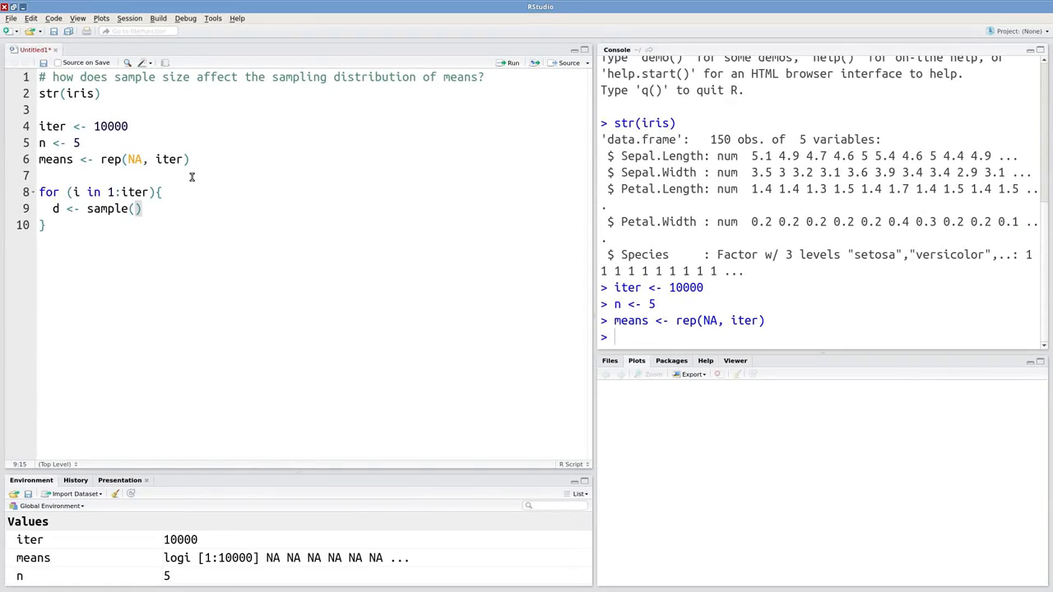
pyautogui.write('iris')
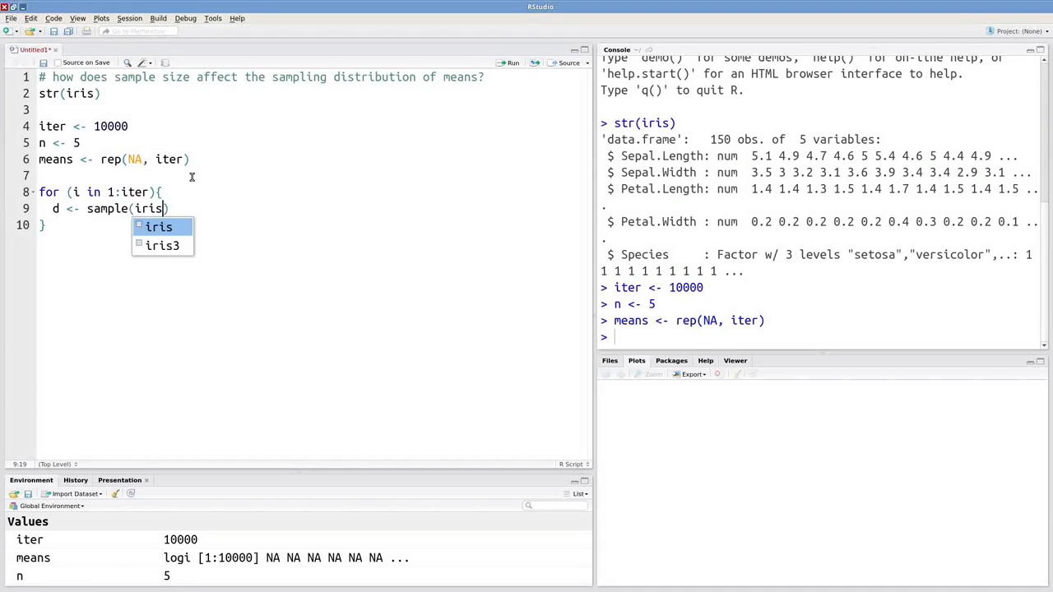
pyautogui.write('$Petal.Length')
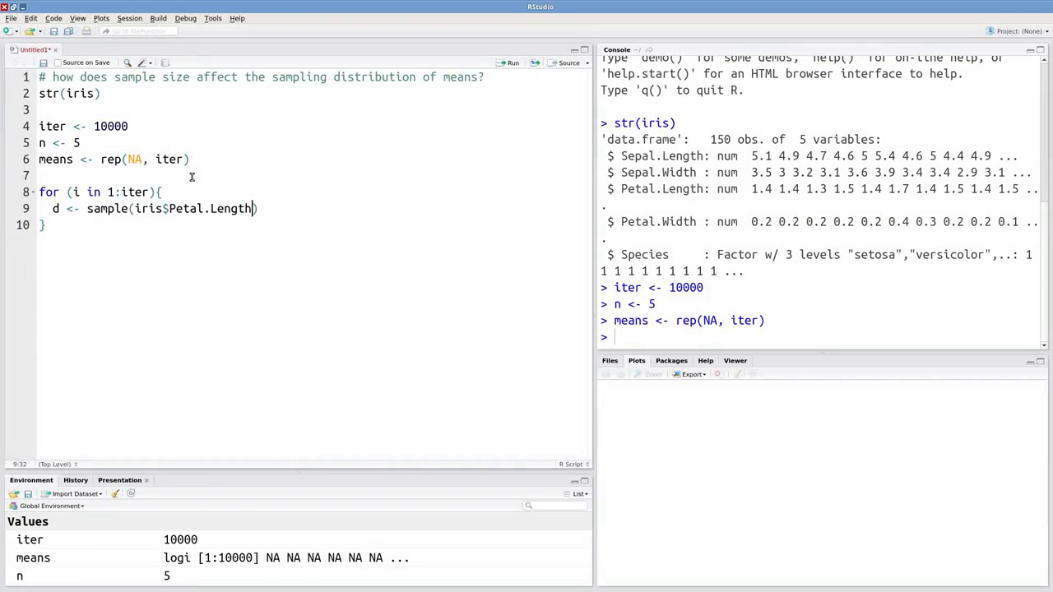
pyautogui.write(', n')
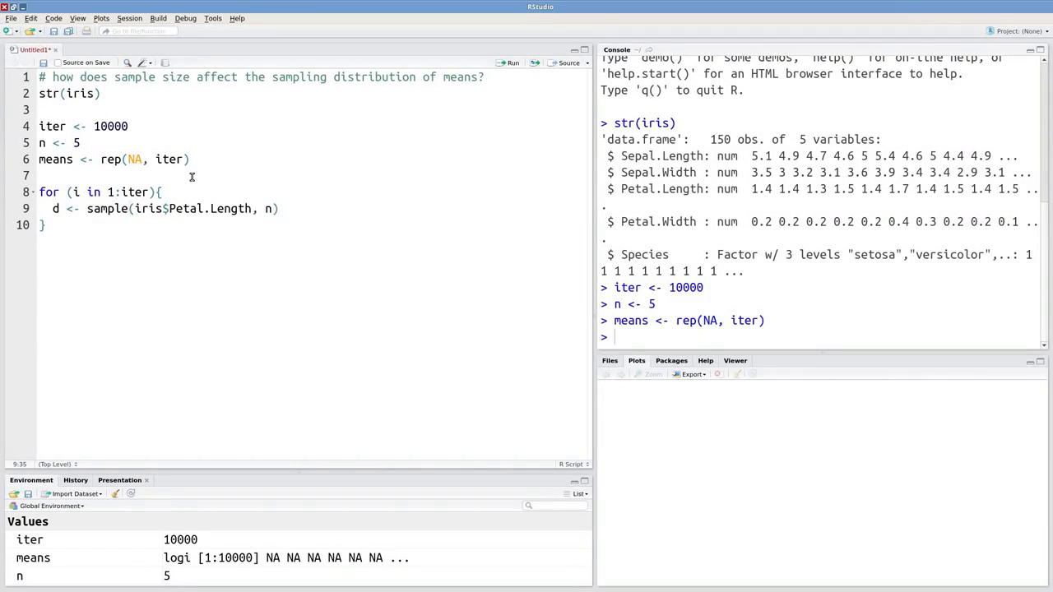
# Store each sample's mean in means[i] and run the loop.
pyautogui.press('Return')
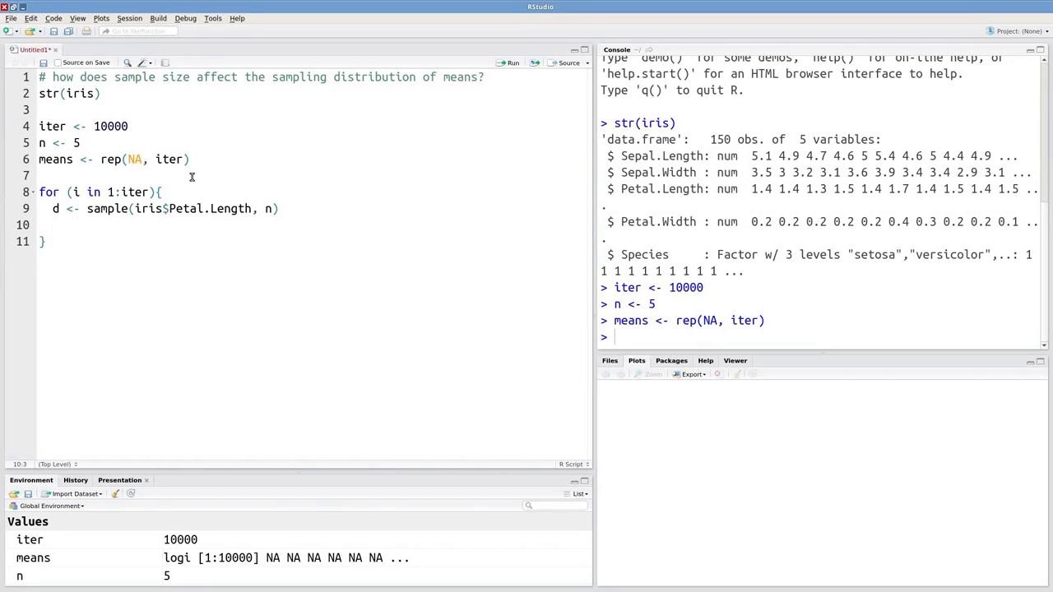
pyautogui.write('means[i]')
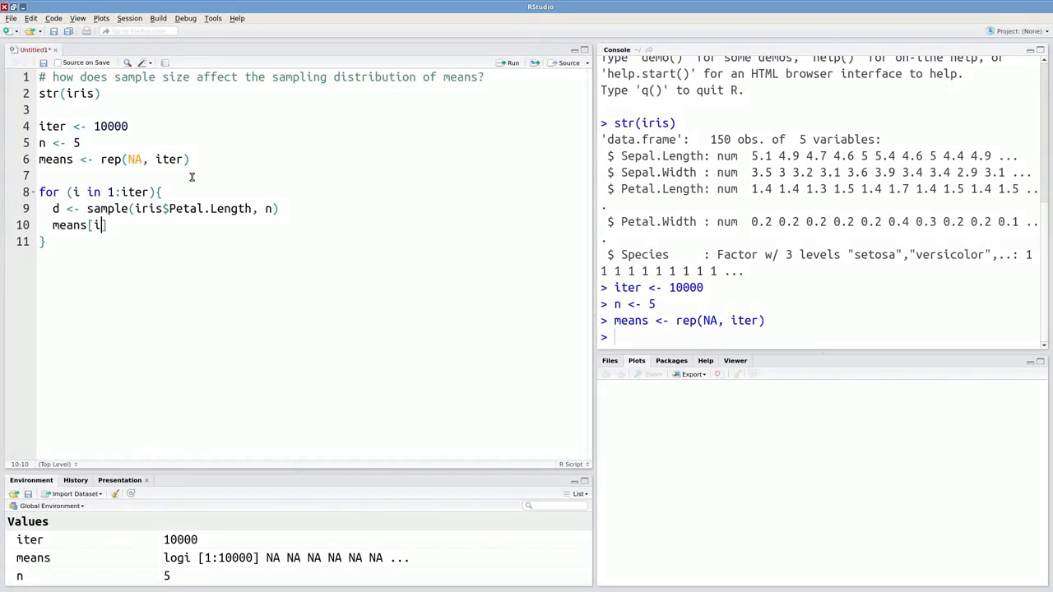
pyautogui.write('<-')
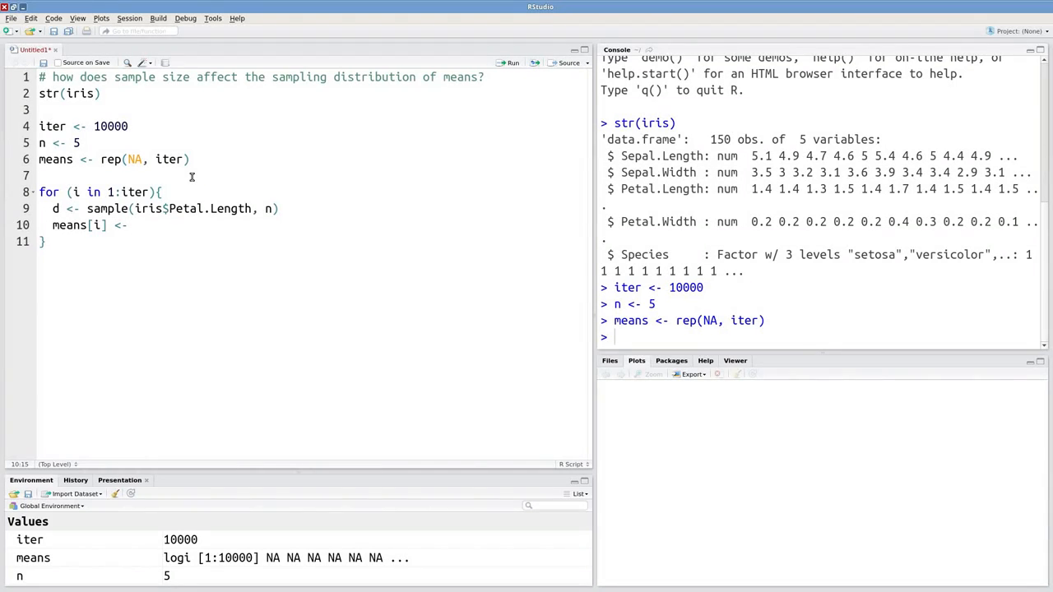
pyautogui.write('mean(d)')
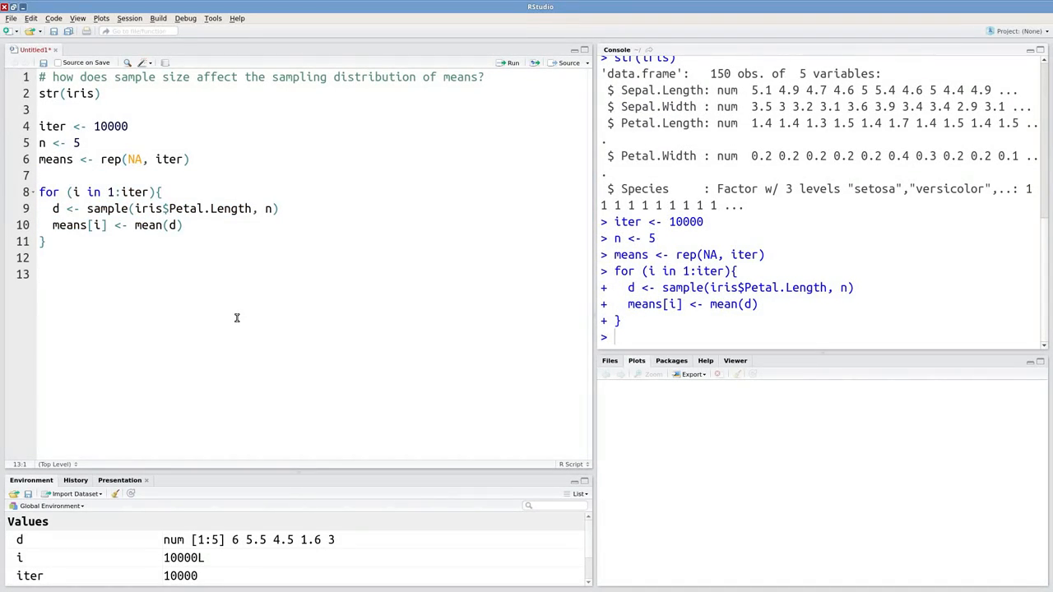
# Draw hist(means), a bell-shaped histogram of the 10000 sample means.
pyautogui.write('hist(means)')
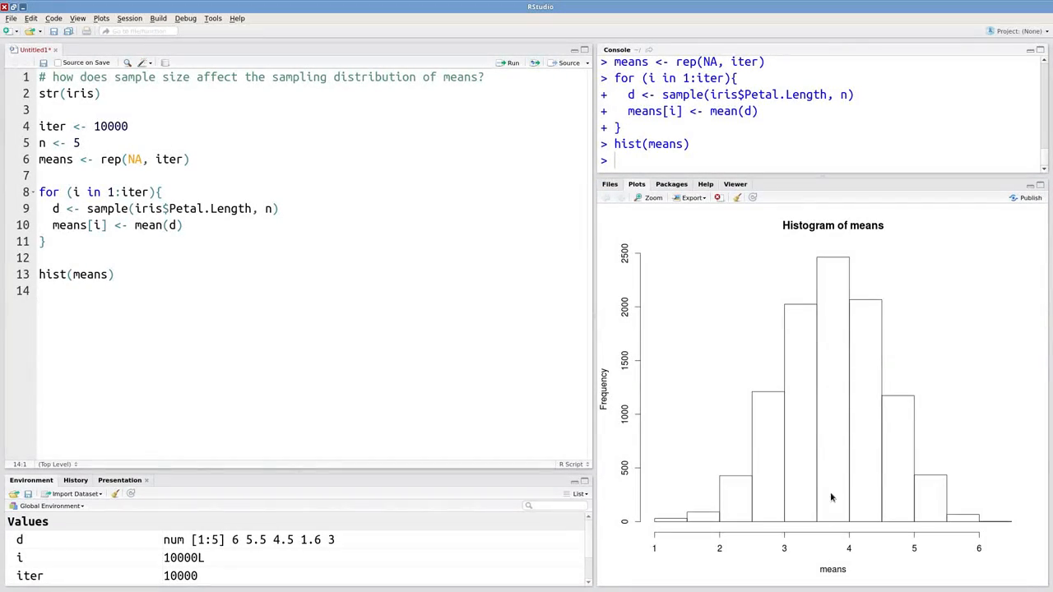
pyautogui.moveTo(842, 504)
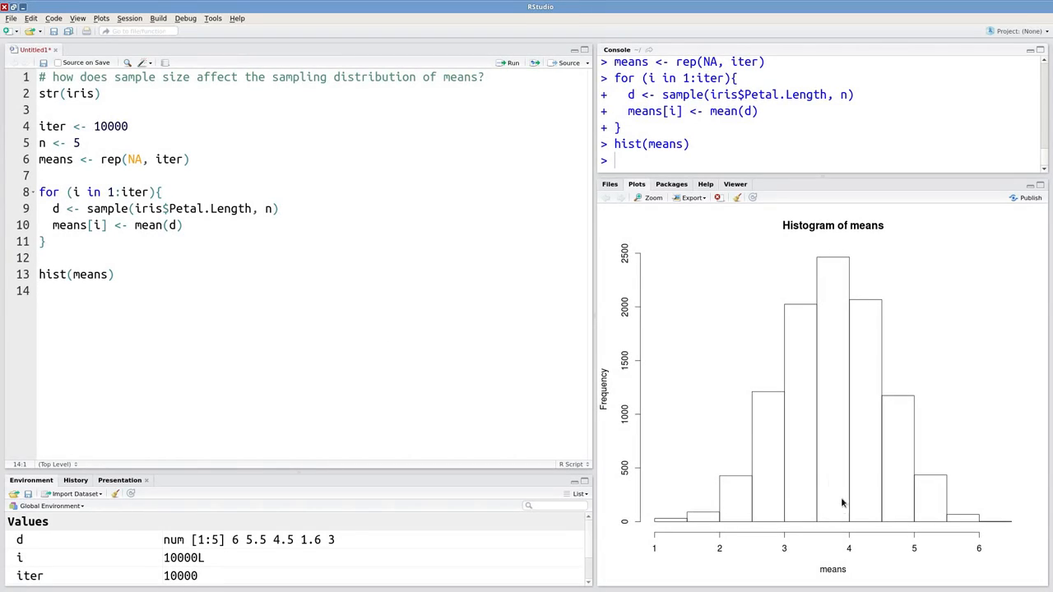
pyautogui.moveTo(444, 267)
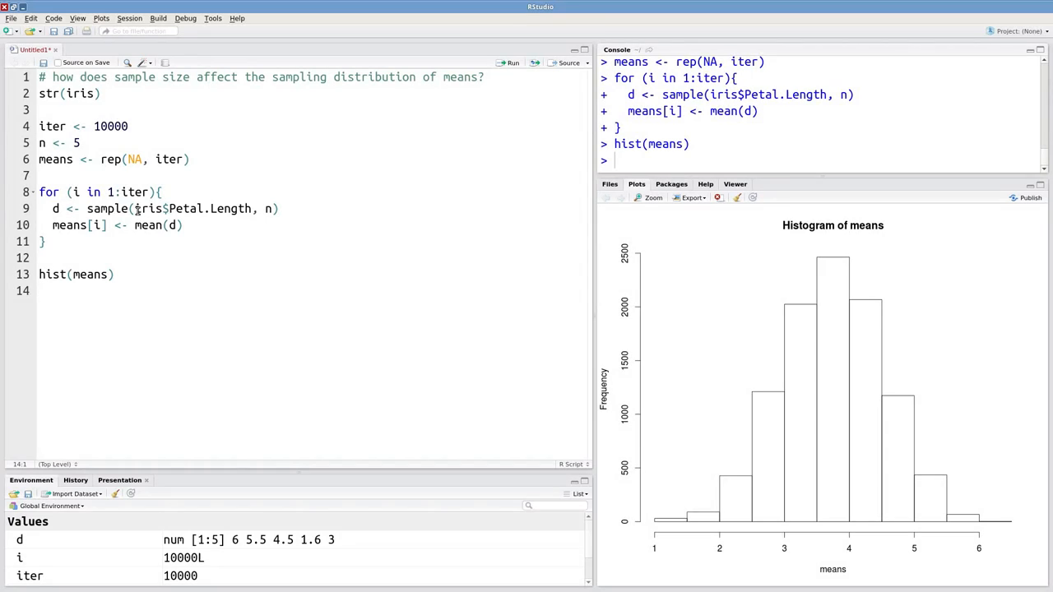
pyautogui.doubleClick(197, 207)
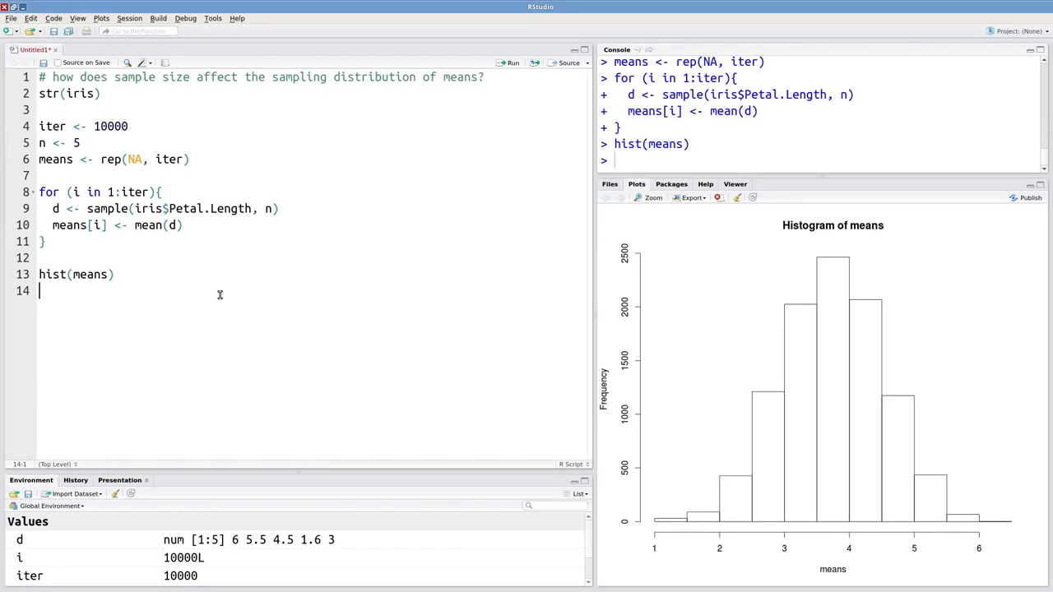
# Add abline at mean(iris$Petal.Length) with lty=2, lwd=3, col="blue" over the histogram.
pyautogui.write('abline(')
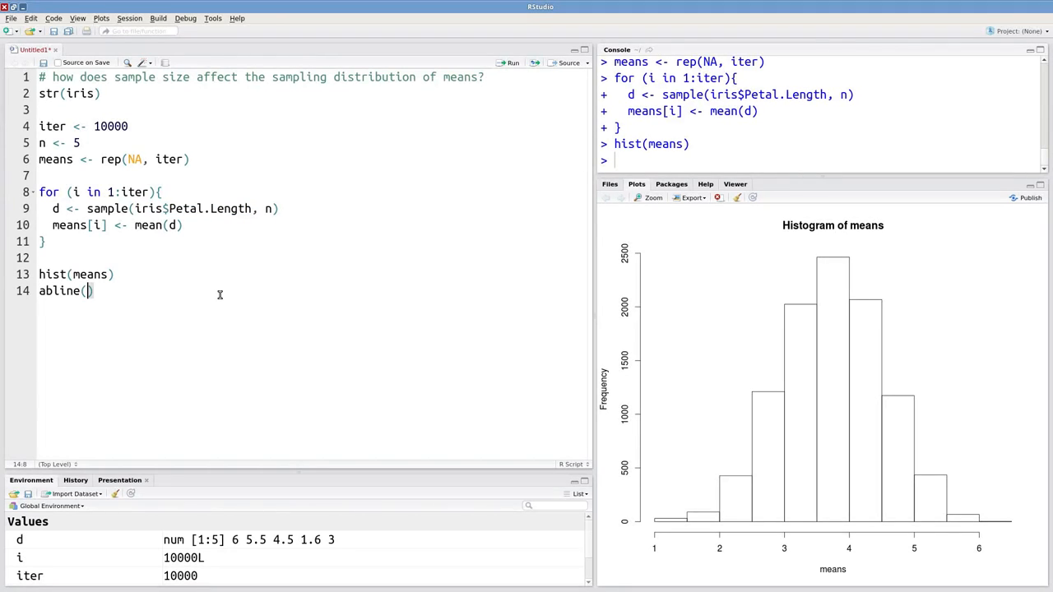
pyautogui.write('v=')
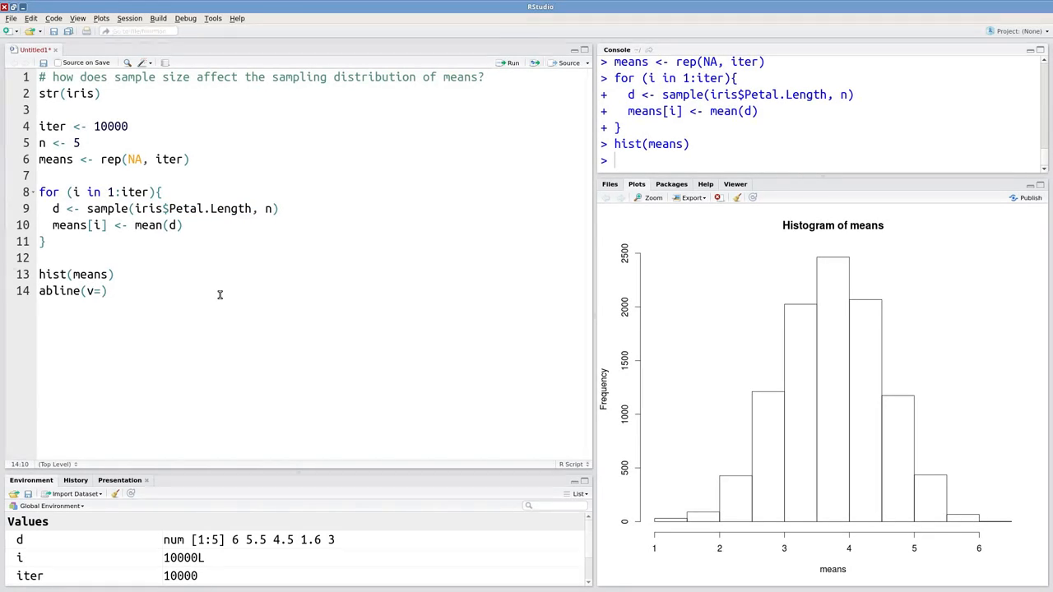
pyautogui.write('mean(')
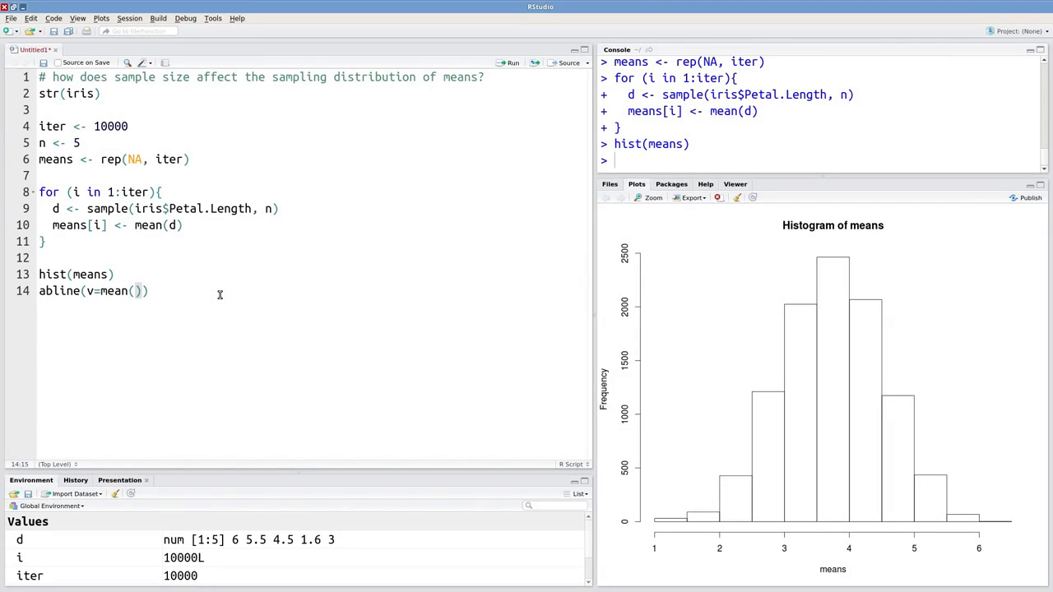
pyautogui.write('iris$Petal.Length')
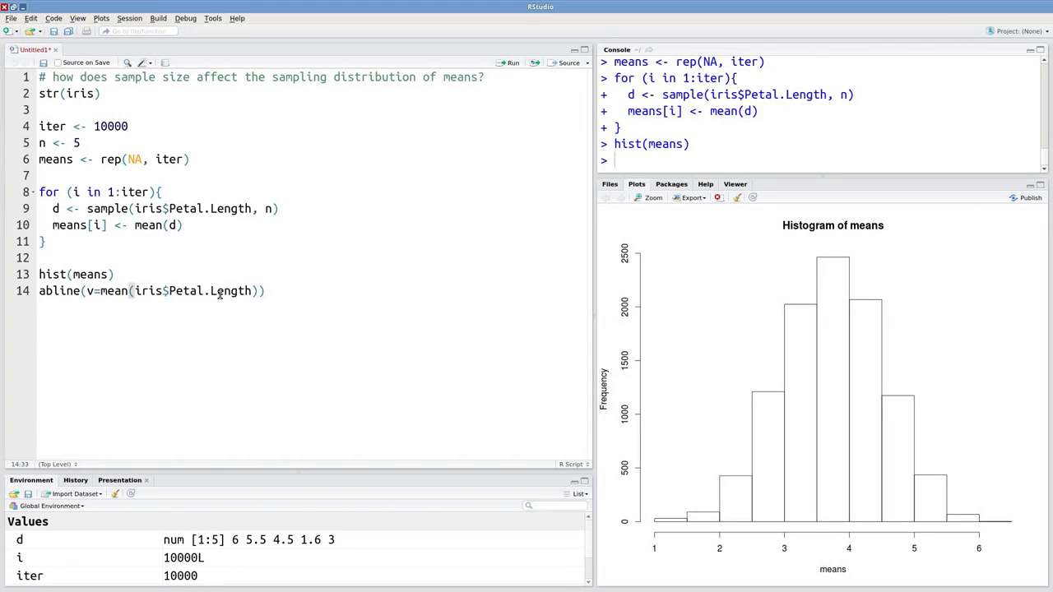
pyautogui.write(', lty=2, lwd')
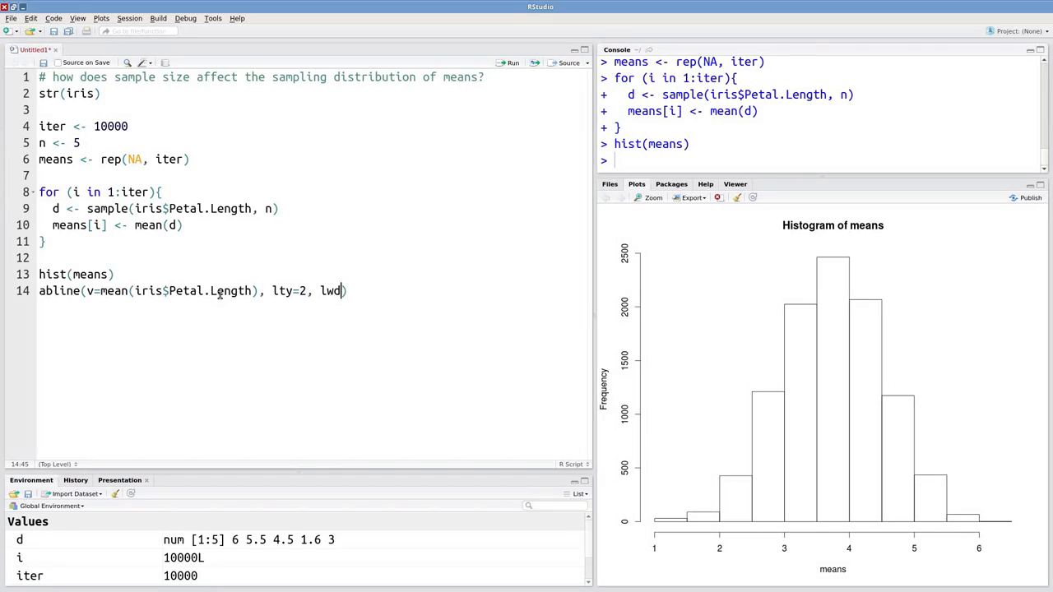
pyautogui.write('=3, cl')
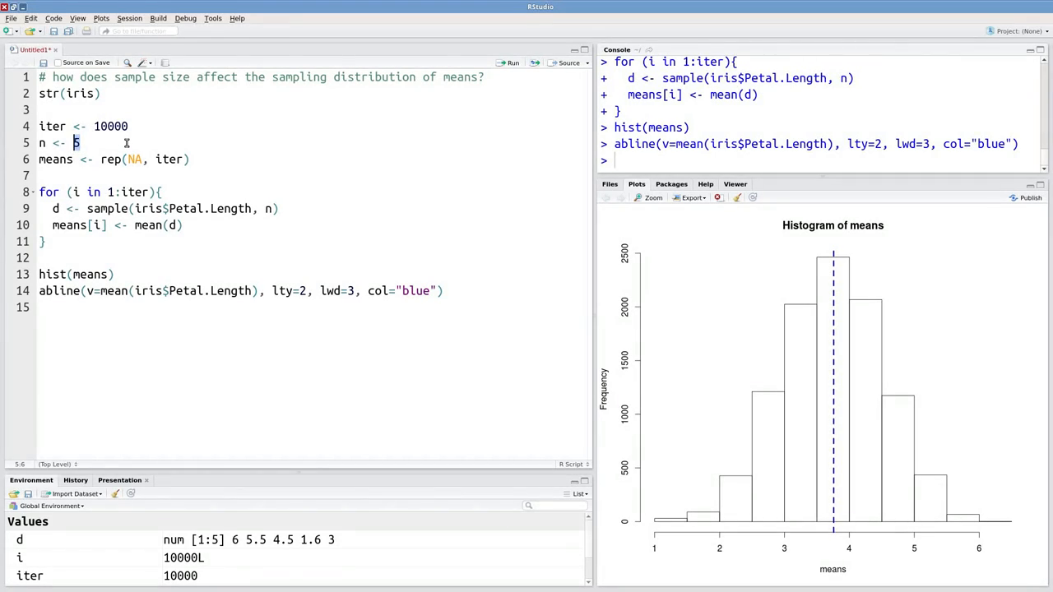
# Change n to 20 and rerun lines 5–14 for a narrower histogram of means.
pyautogui.write('2-')
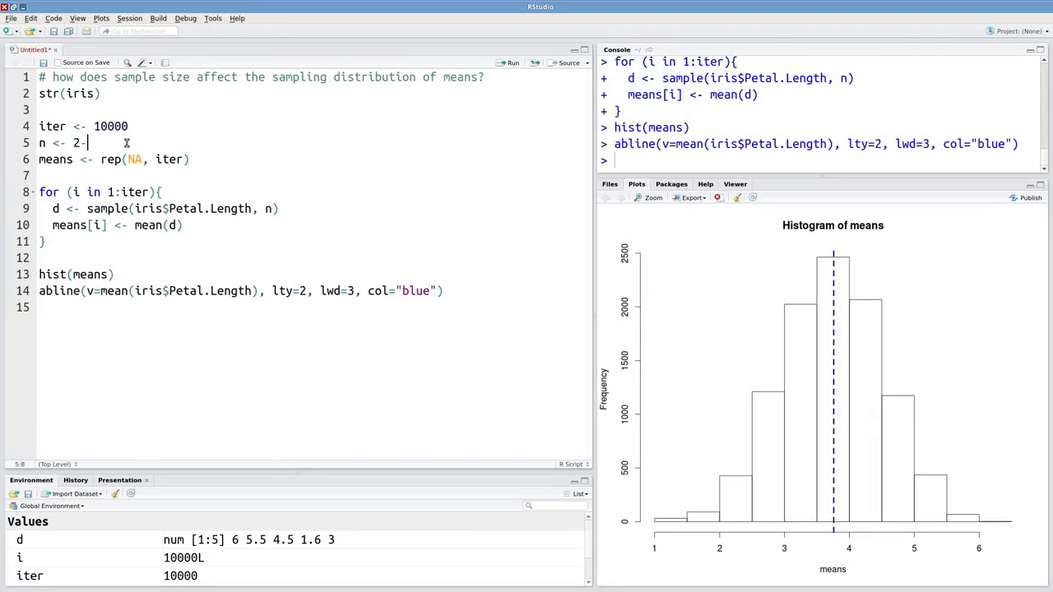
pyautogui.write('0')
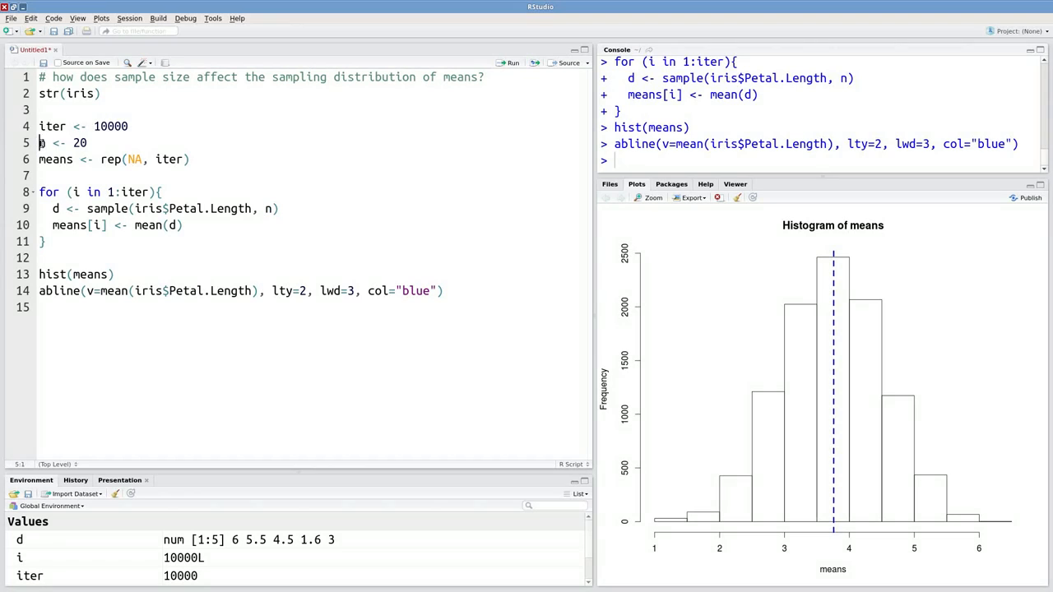
pyautogui.moveTo(40, 143); pyautogui.dragTo(39, 308)
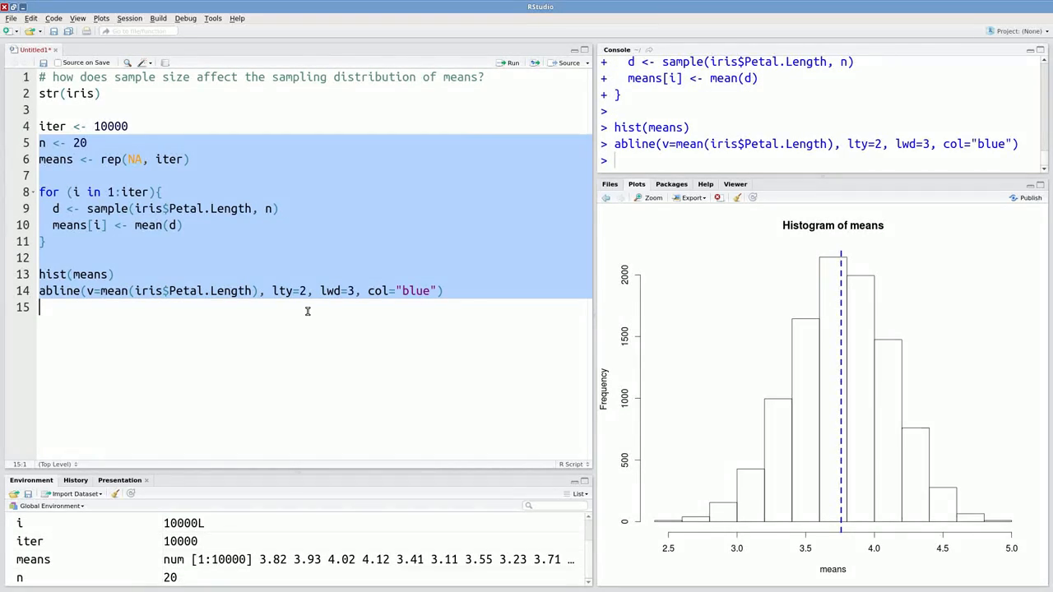
pyautogui.moveTo(701, 546)
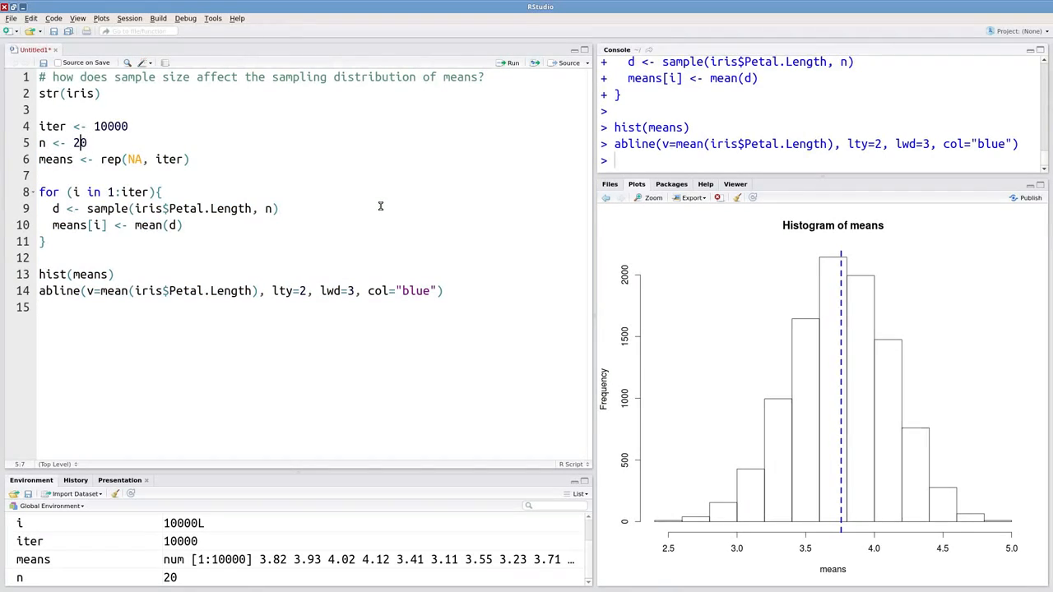
# Change n to 90 and rerun, giving means clustered between about 3.4 and 4.2.
pyautogui.write('9')
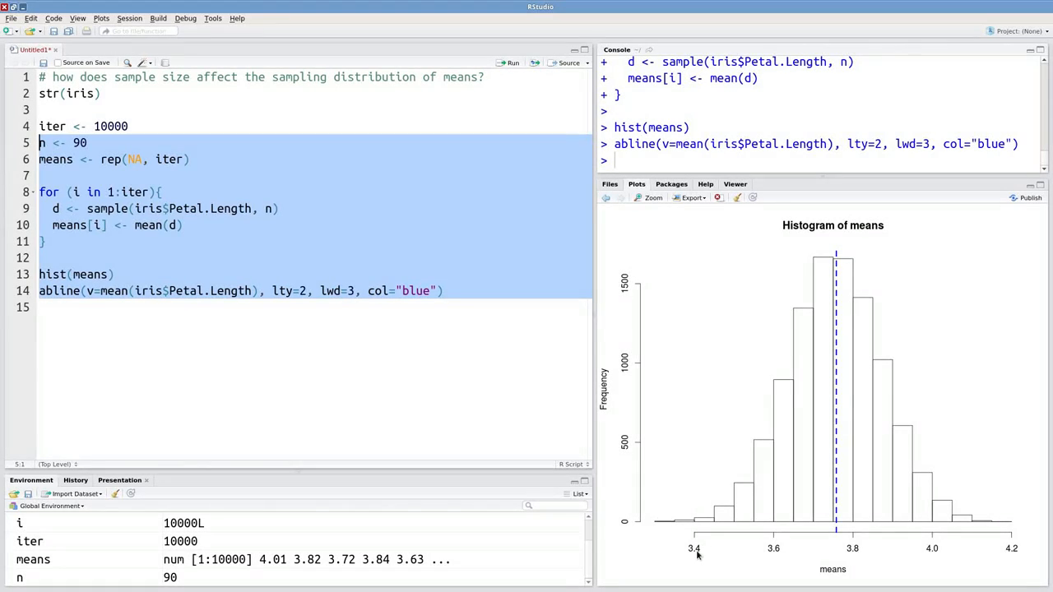
pyautogui.moveTo(706, 415)
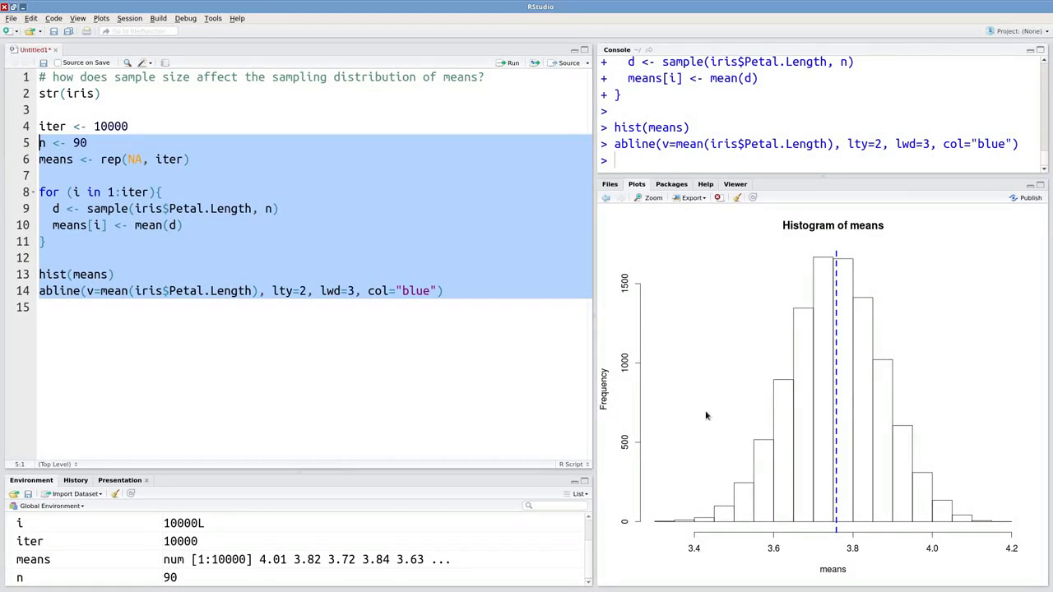
pyautogui.moveTo(945, 441)
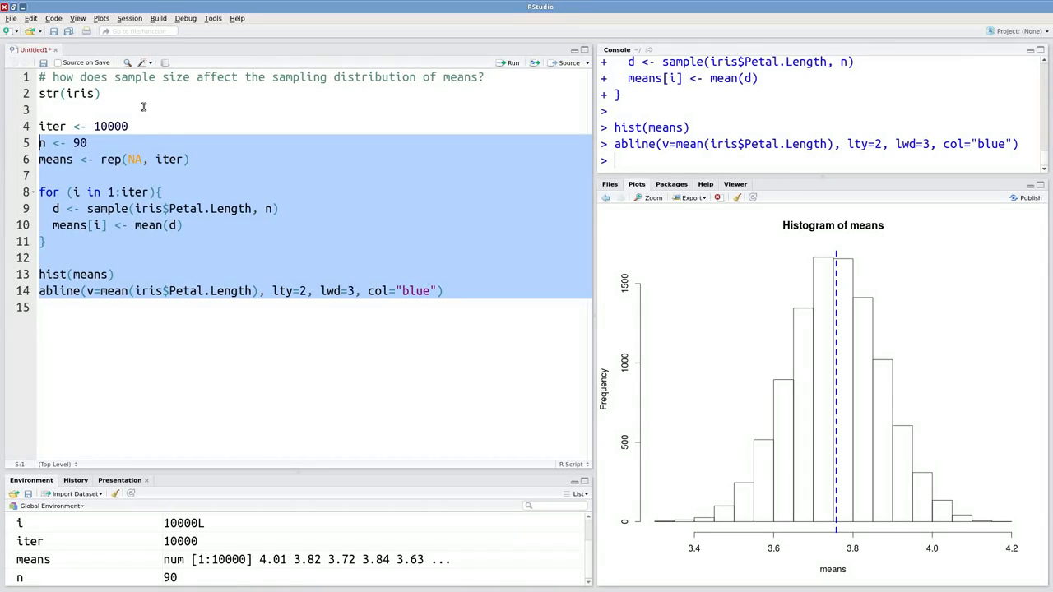
pyautogui.click(89, 142)
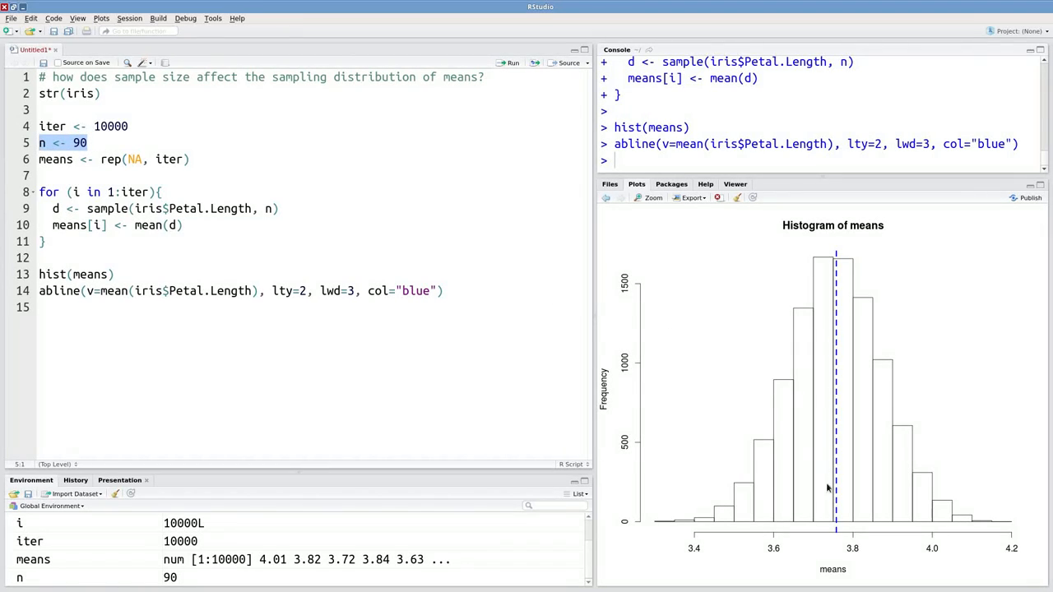
pyautogui.moveTo(806, 550)
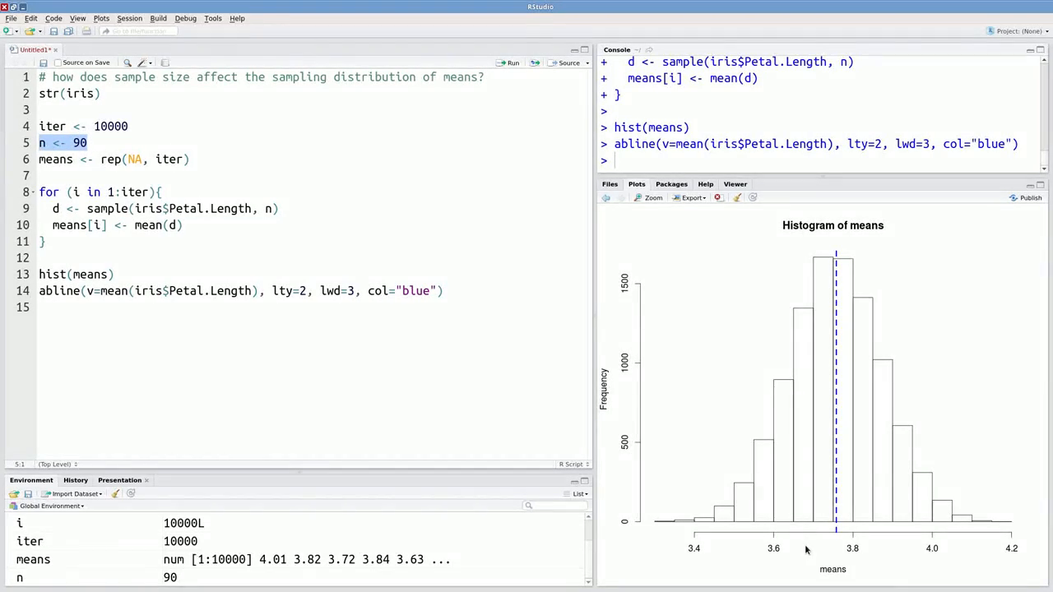
pyautogui.moveTo(479, 391)
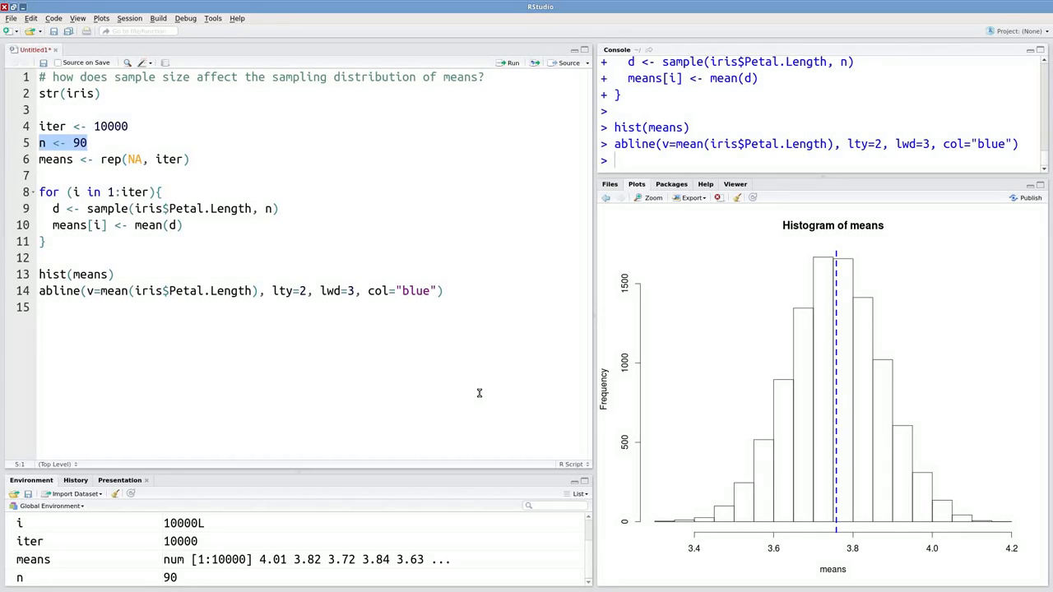